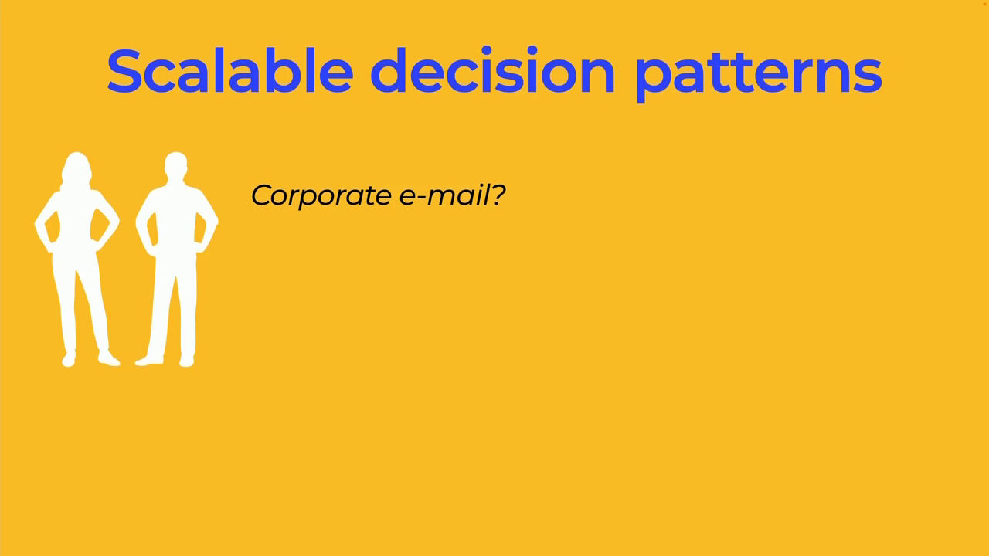
{"action": "mouse_move", "coordinate": [513, 210]}
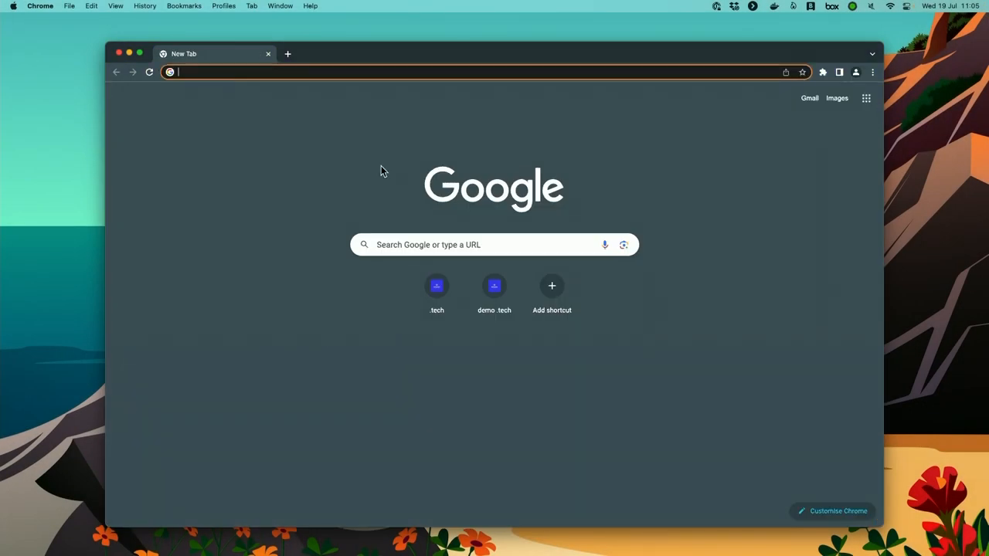
Step: Navigate to the portal.bravas.tech customer URL to reach the welcome registration page
{"action": "left_click", "coordinate": [495, 286]}
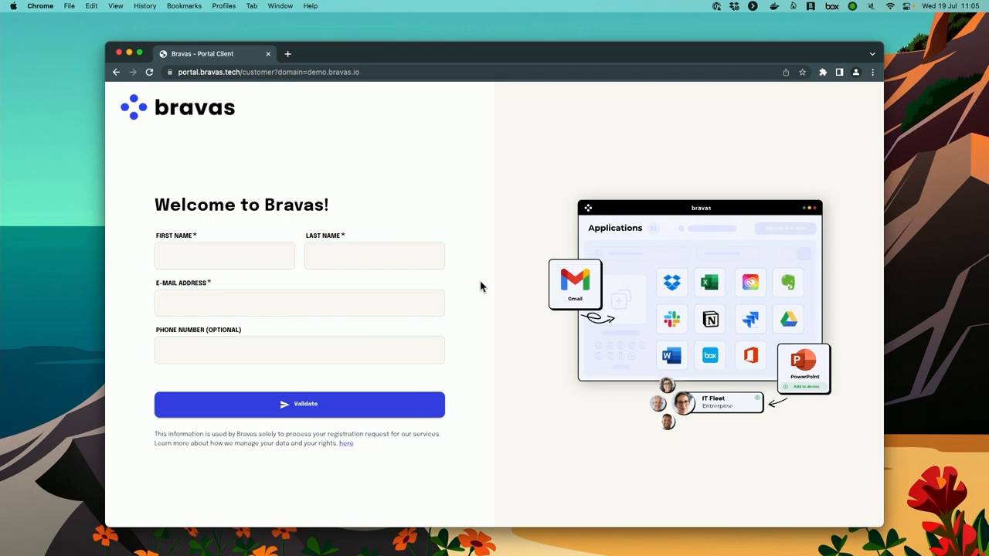
{"action": "mouse_move", "coordinate": [172, 107]}
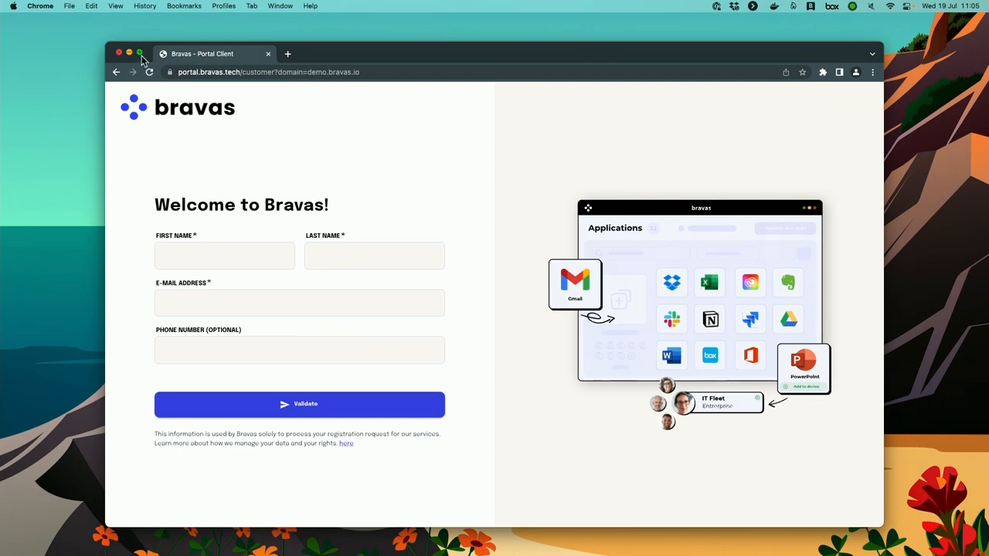
{"action": "left_click", "coordinate": [139, 53]}
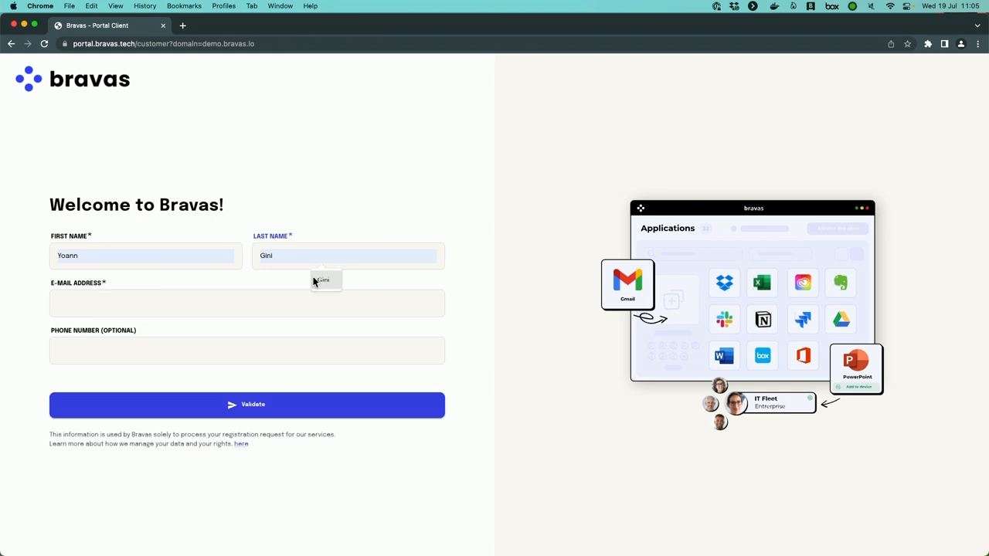
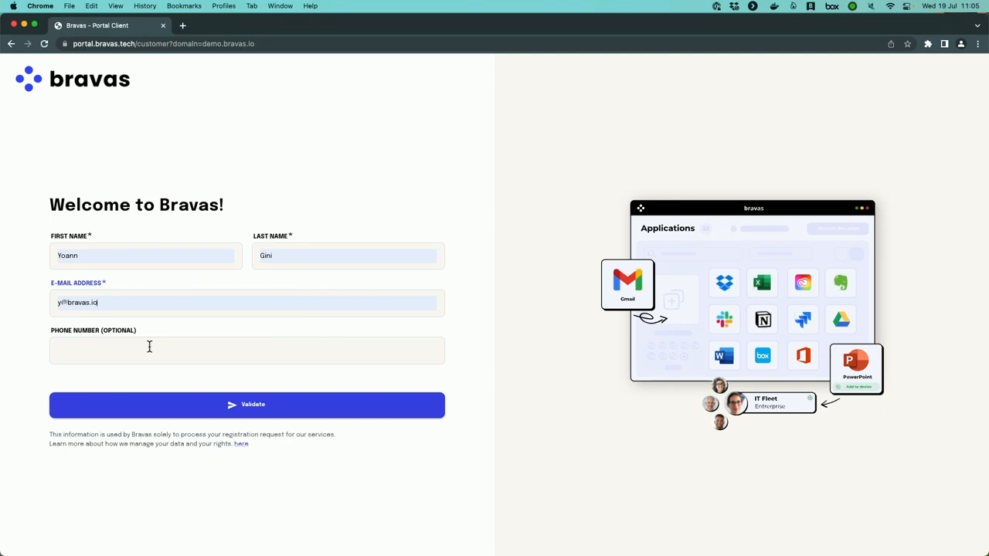
{"action": "left_click", "coordinate": [247, 405]}
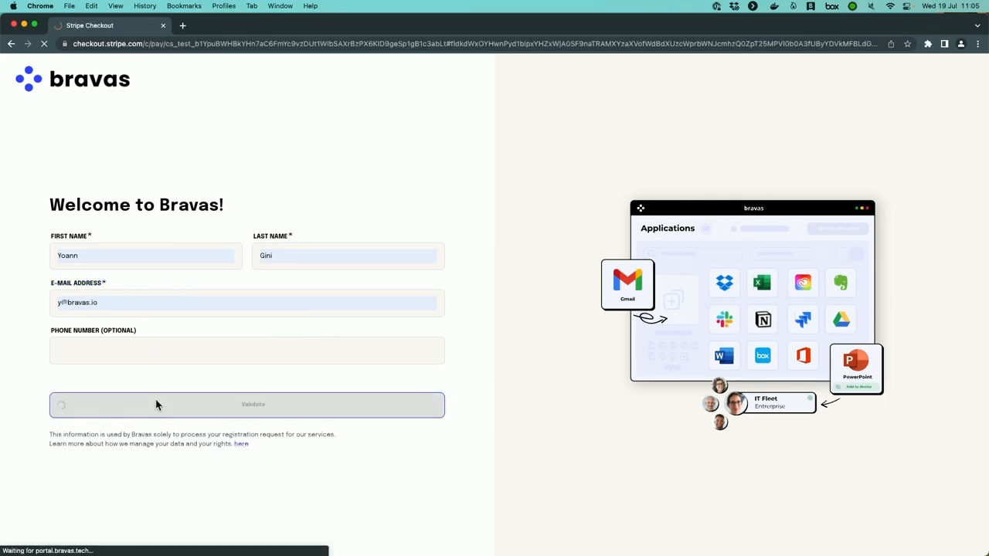
{"action": "left_click", "coordinate": [247, 405]}
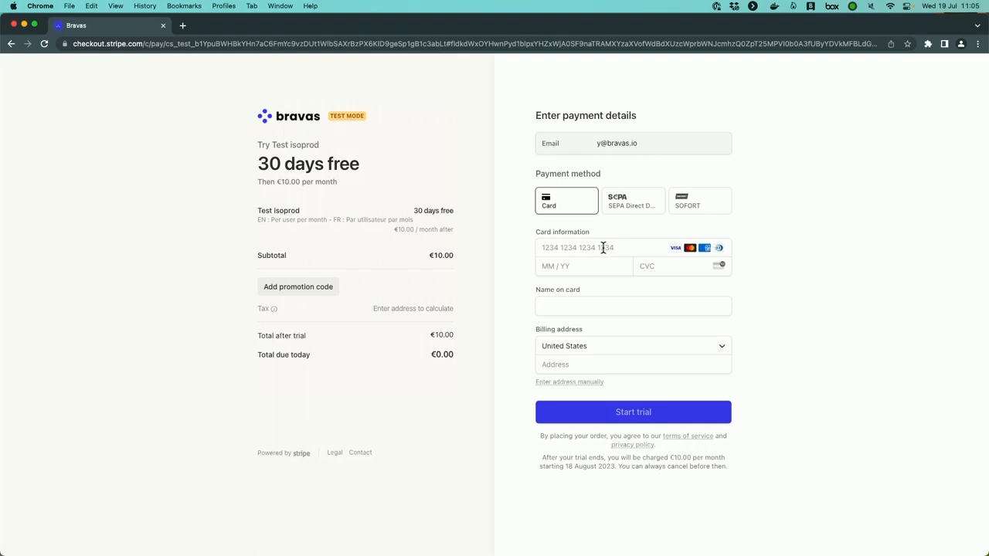
{"action": "left_click", "coordinate": [602, 247]}
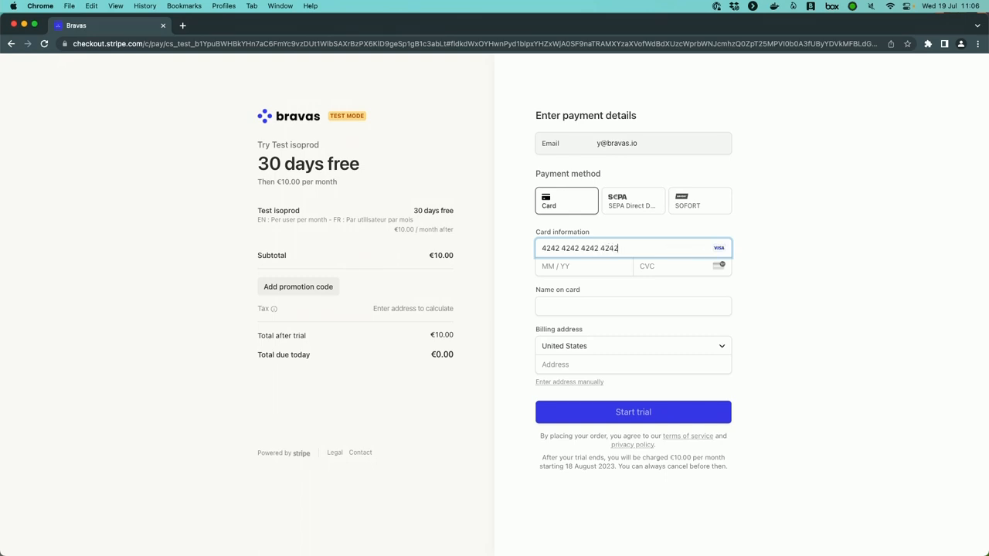
{"action": "left_click", "coordinate": [584, 266]}
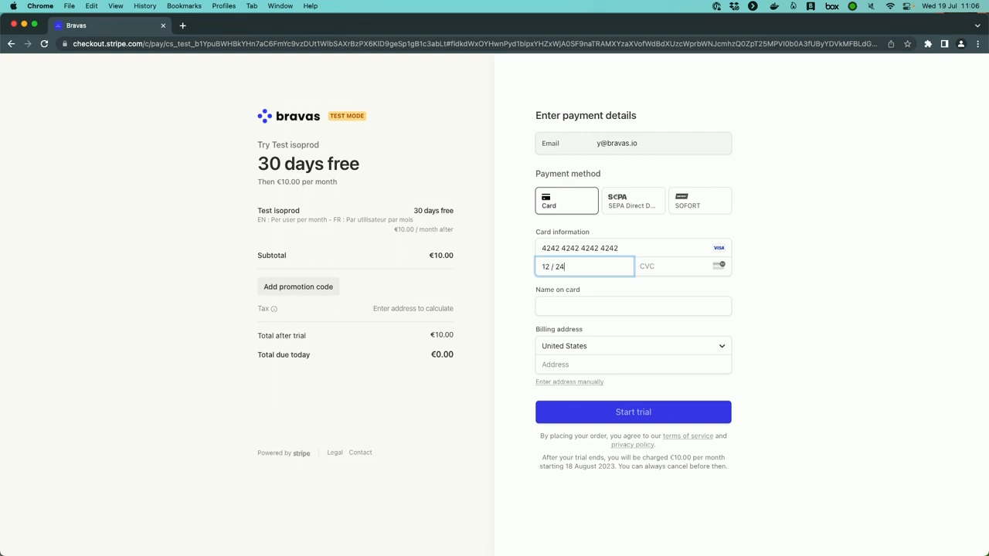
{"action": "type", "text": "123"}
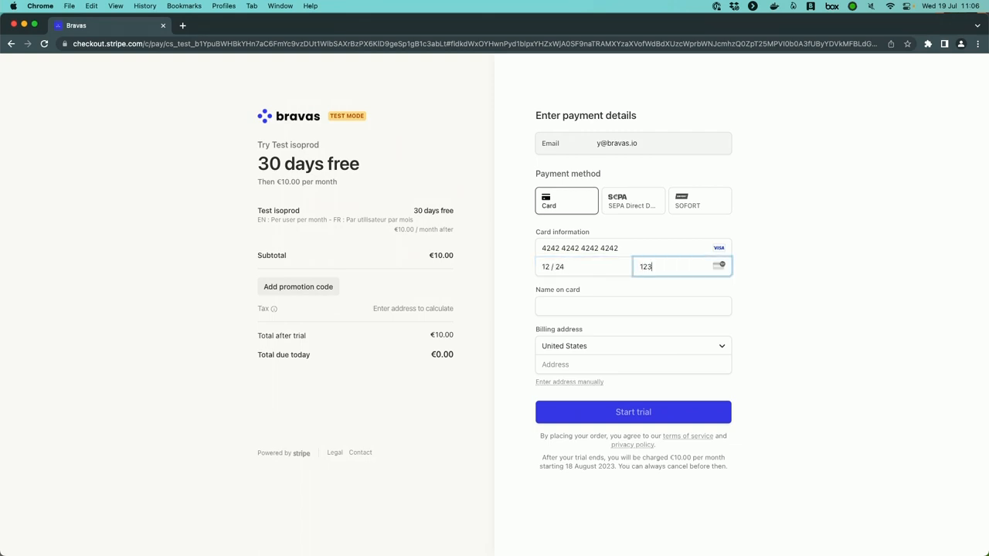
{"action": "type", "text": "Yoa"}
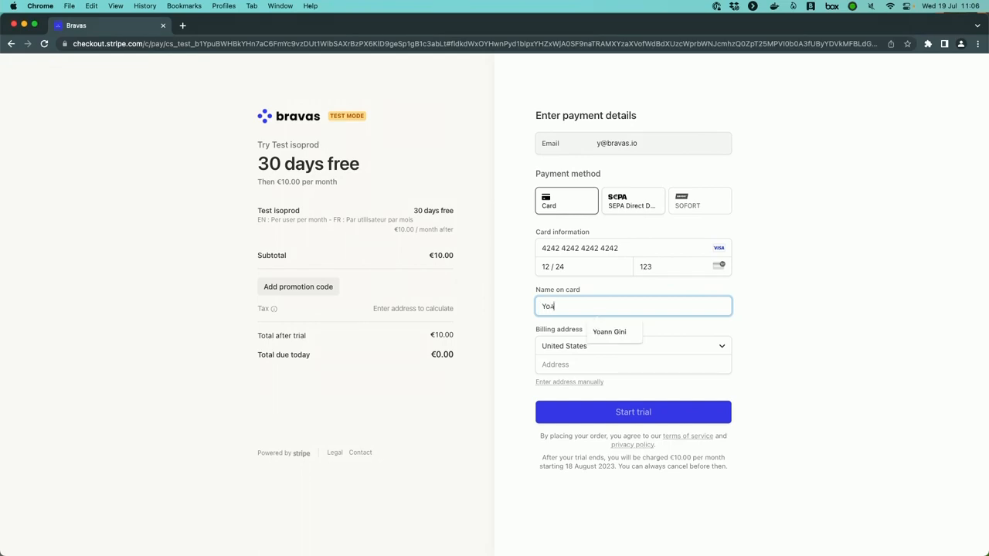
{"action": "left_click", "coordinate": [632, 346]}
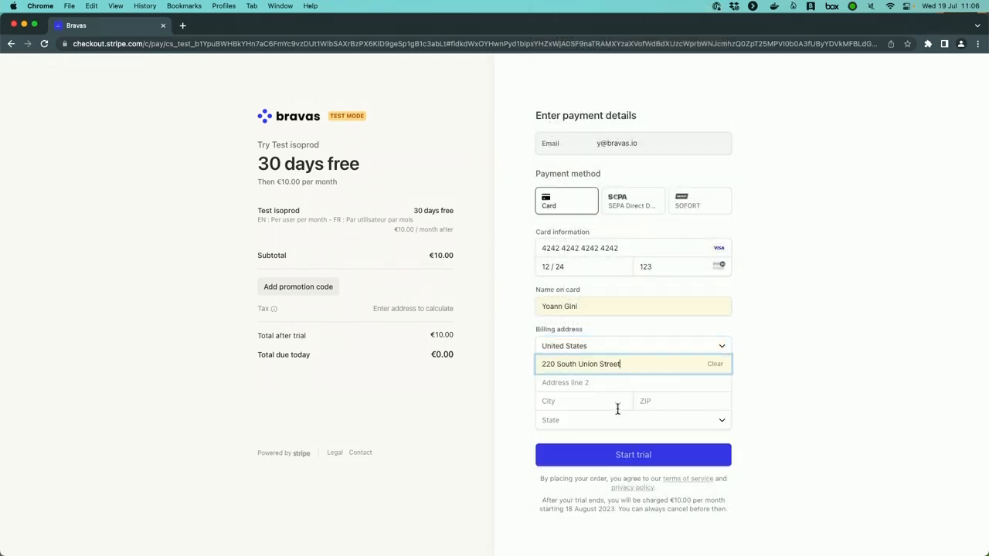
Step: Set the billing address to Alexandria, Virginia and start the 30-day free trial
{"action": "type", "text": "Alexandria"}
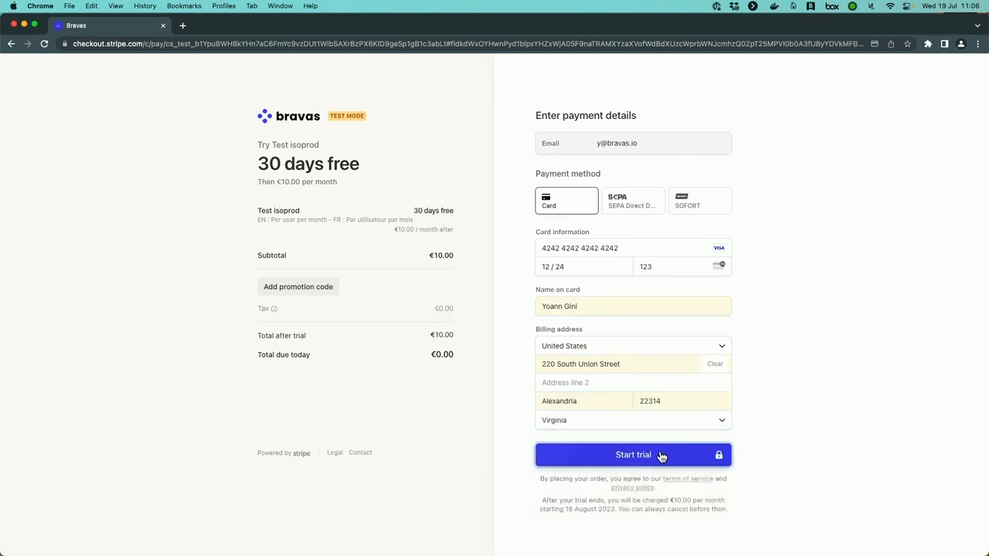
{"action": "left_click", "coordinate": [634, 455]}
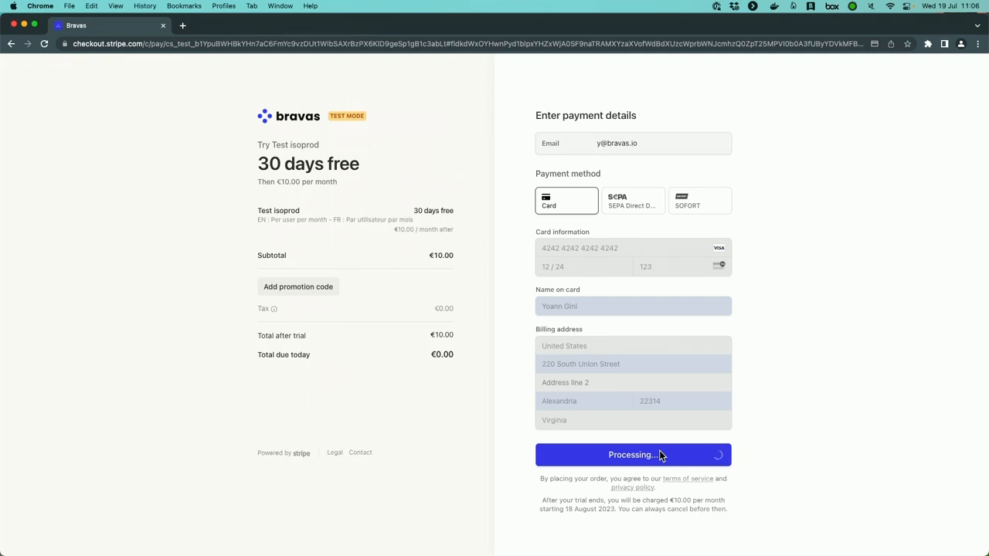
{"action": "left_click", "coordinate": [634, 454]}
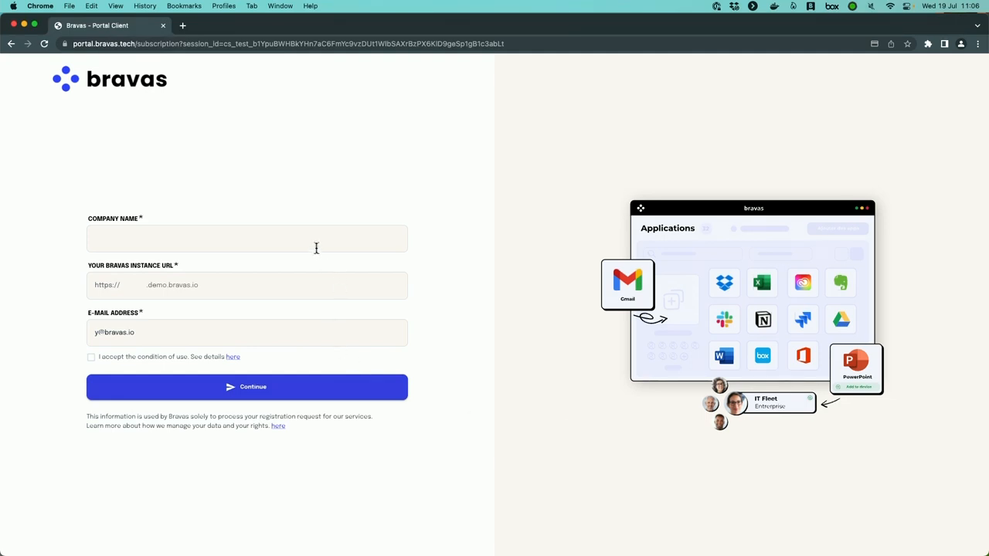
Step: Register company PSU23 with instance psu23.demo.bravas.io, accept conditions and continue
{"action": "left_click", "coordinate": [247, 238]}
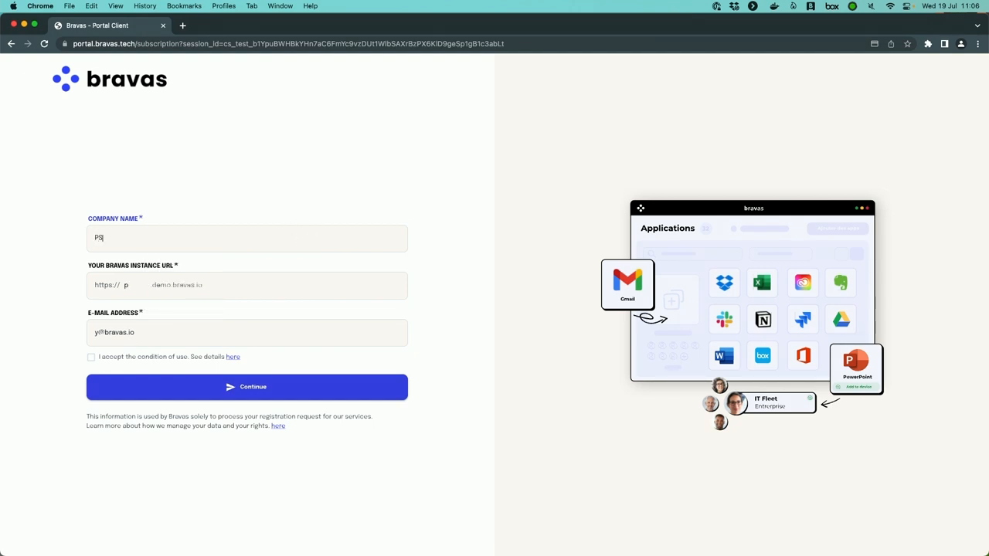
{"action": "type", "text": "U23"}
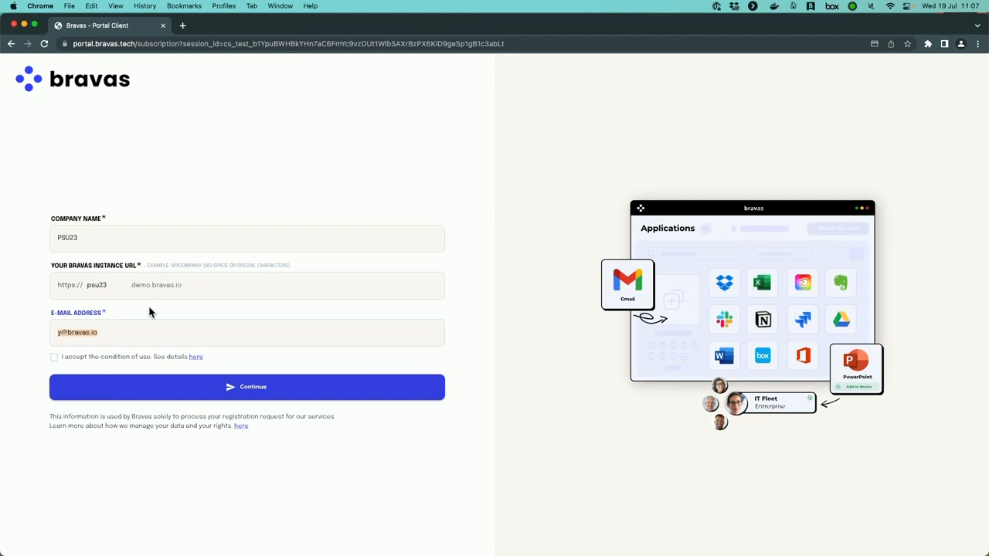
{"action": "mouse_move", "coordinate": [86, 372]}
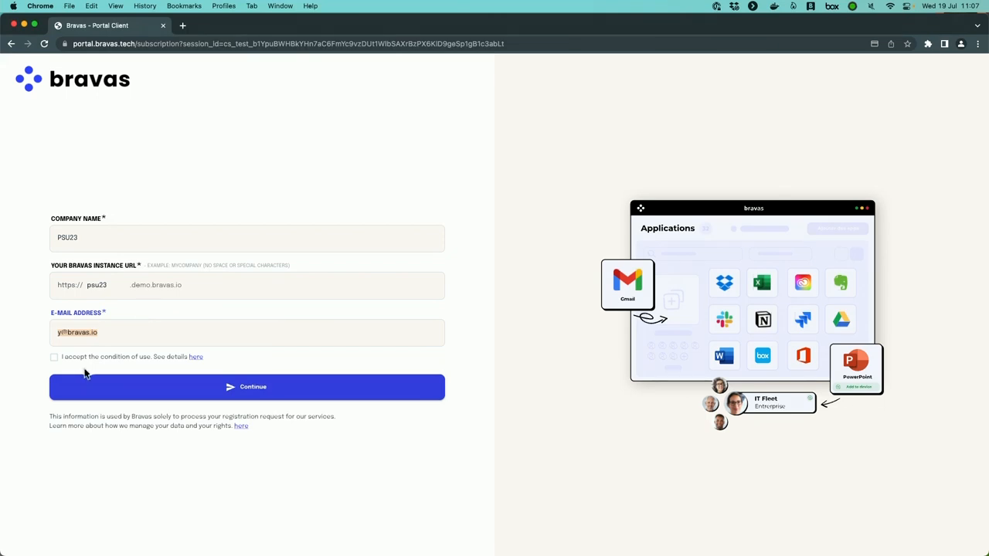
{"action": "left_click", "coordinate": [54, 356]}
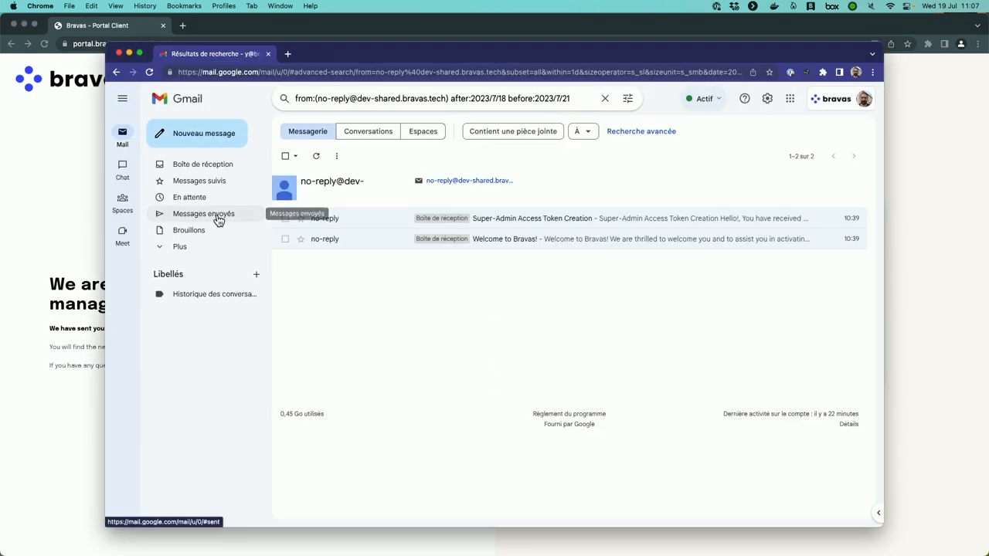
{"action": "mouse_move", "coordinate": [315, 156]}
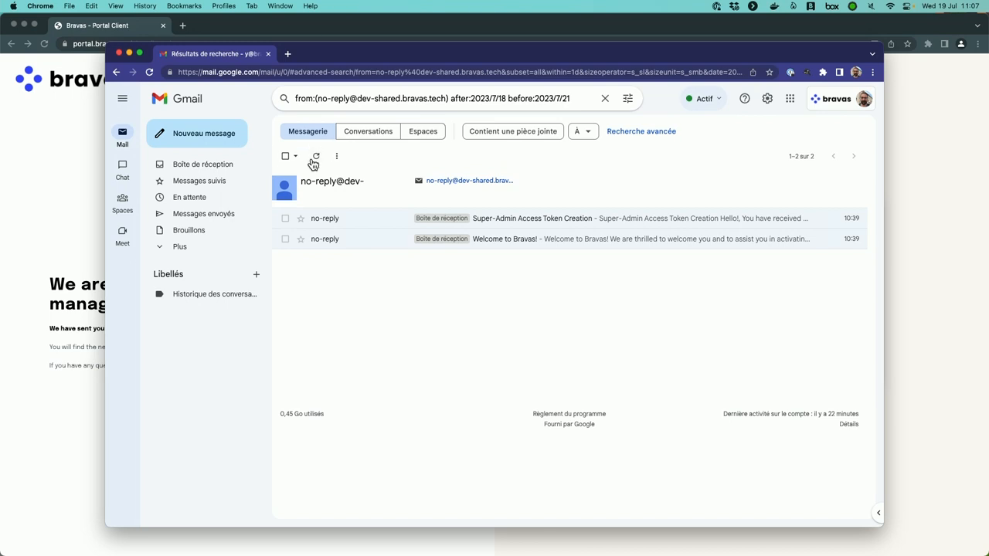
Step: Refresh the Gmail search results for the Bravas no-reply sender
{"action": "left_click", "coordinate": [315, 154]}
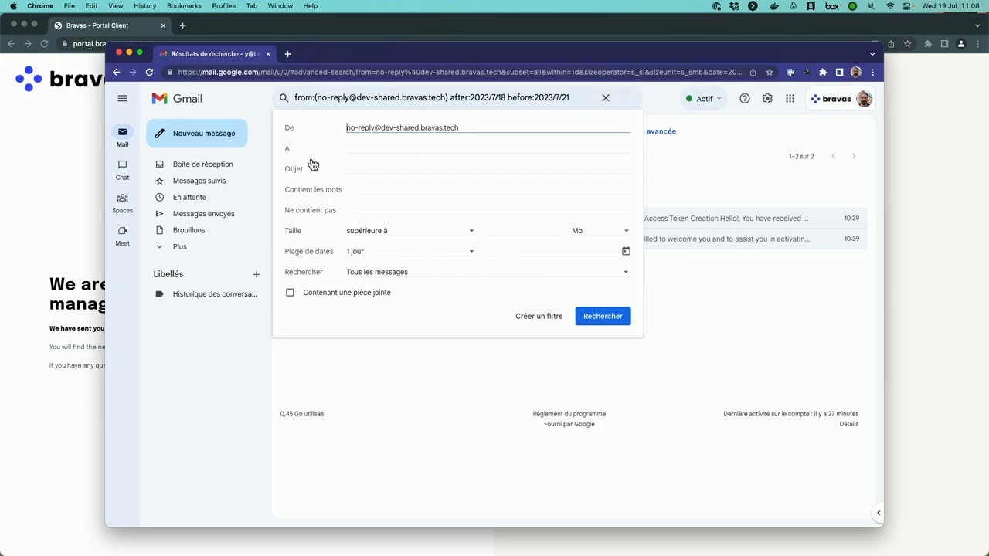
{"action": "mouse_move", "coordinate": [603, 315]}
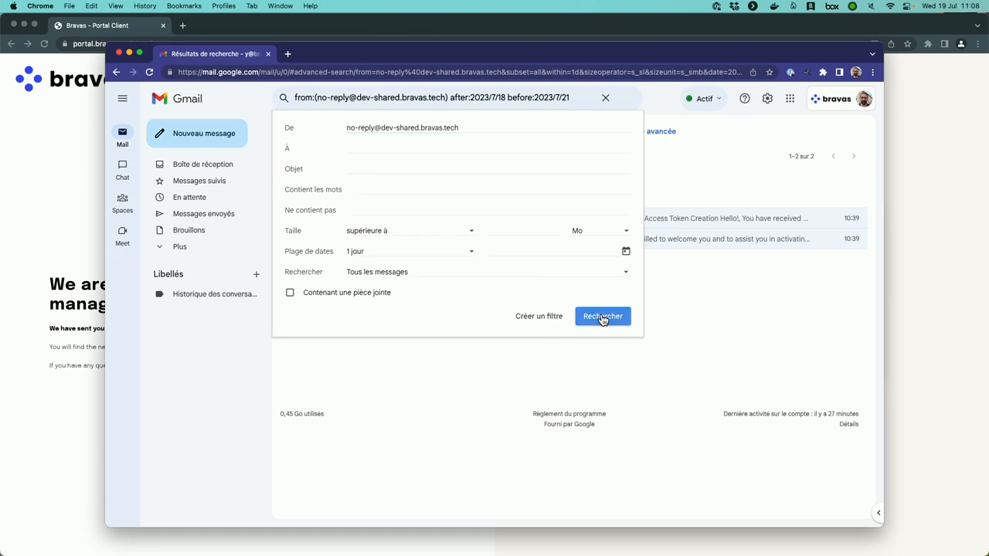
Step: Re-run the Bravas no-reply search limited to one day around 2023/7/19
{"action": "left_click", "coordinate": [603, 316]}
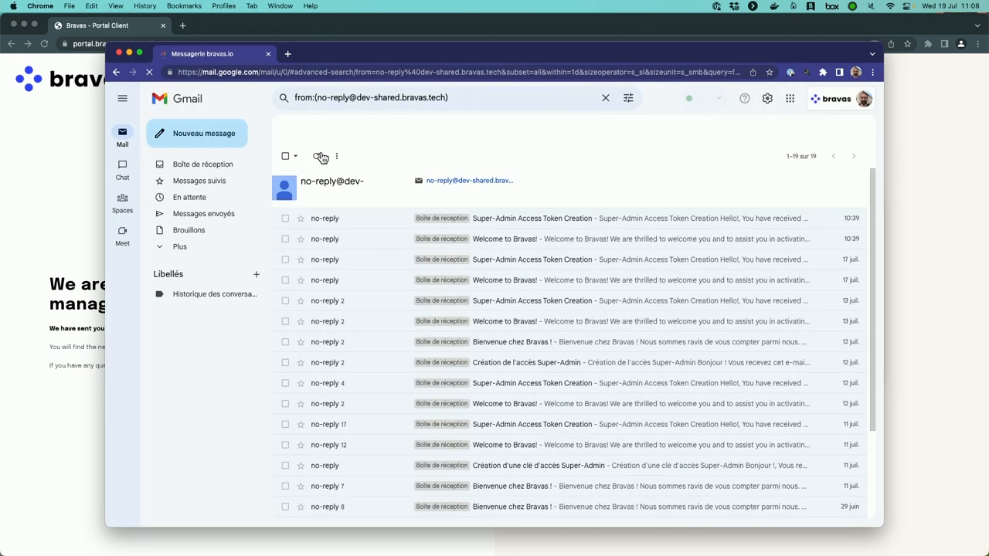
{"action": "left_click", "coordinate": [628, 97]}
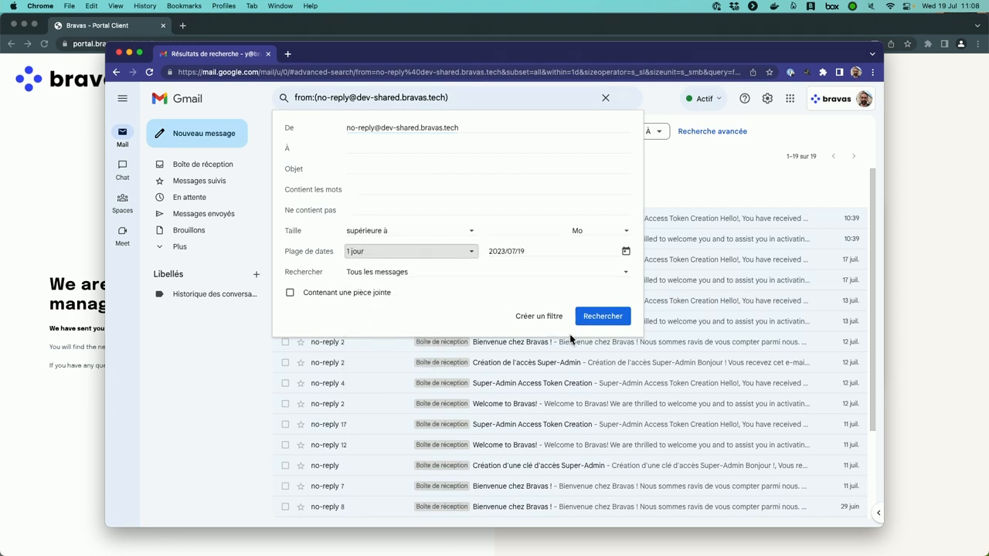
{"action": "left_click", "coordinate": [603, 315]}
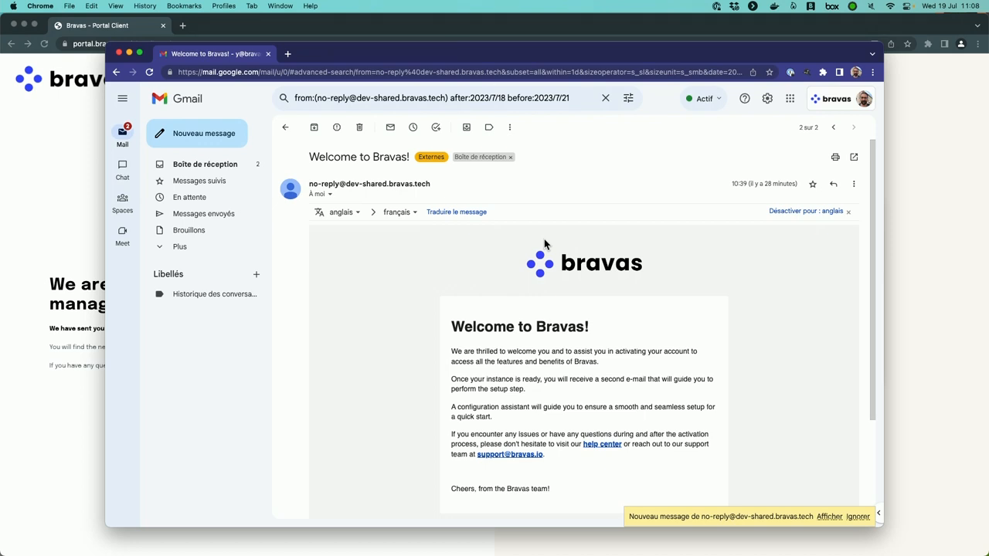
{"action": "mouse_move", "coordinate": [204, 164]}
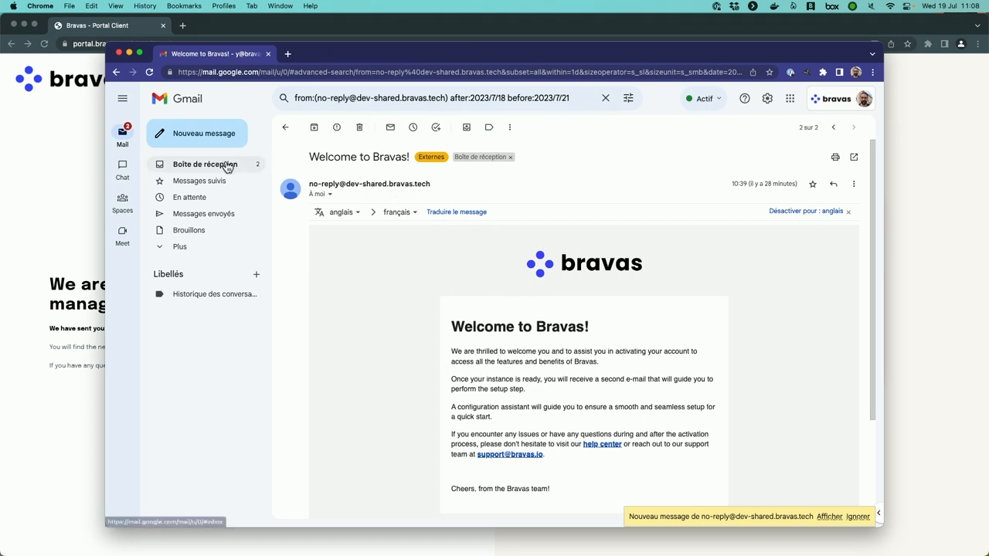
Step: View the newly arrived welcome email with full content, then return to the inbox
{"action": "left_click", "coordinate": [204, 164]}
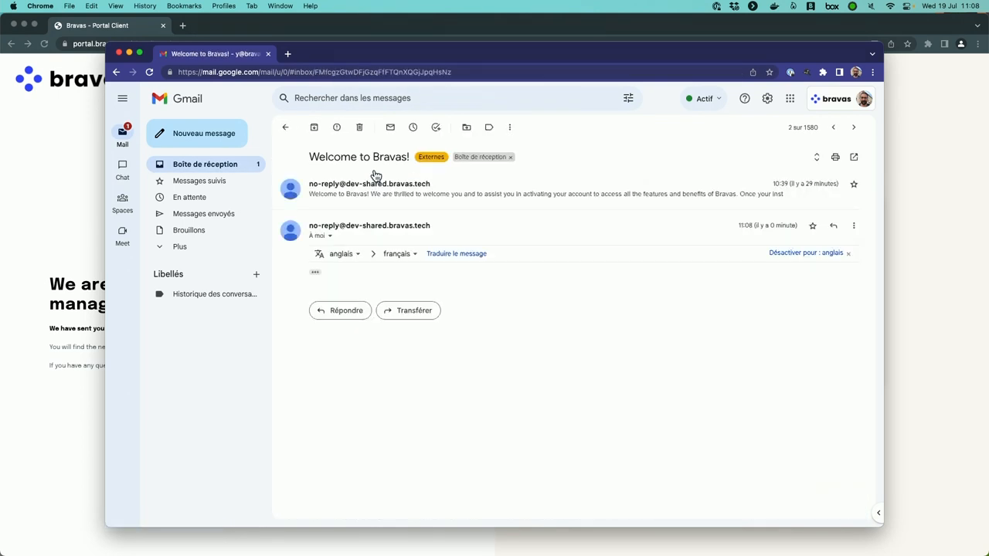
{"action": "left_click", "coordinate": [316, 272]}
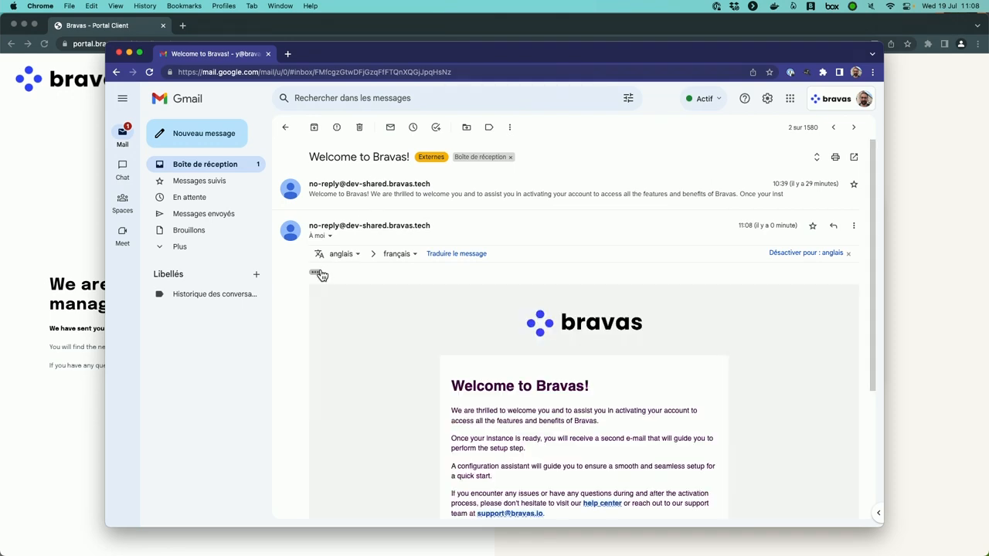
{"action": "mouse_move", "coordinate": [260, 170]}
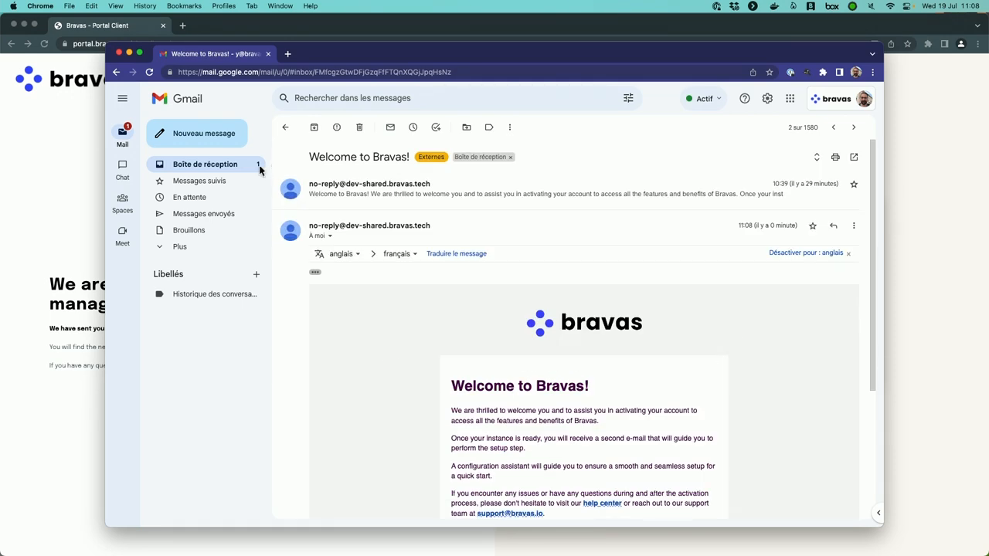
{"action": "mouse_move", "coordinate": [238, 164]}
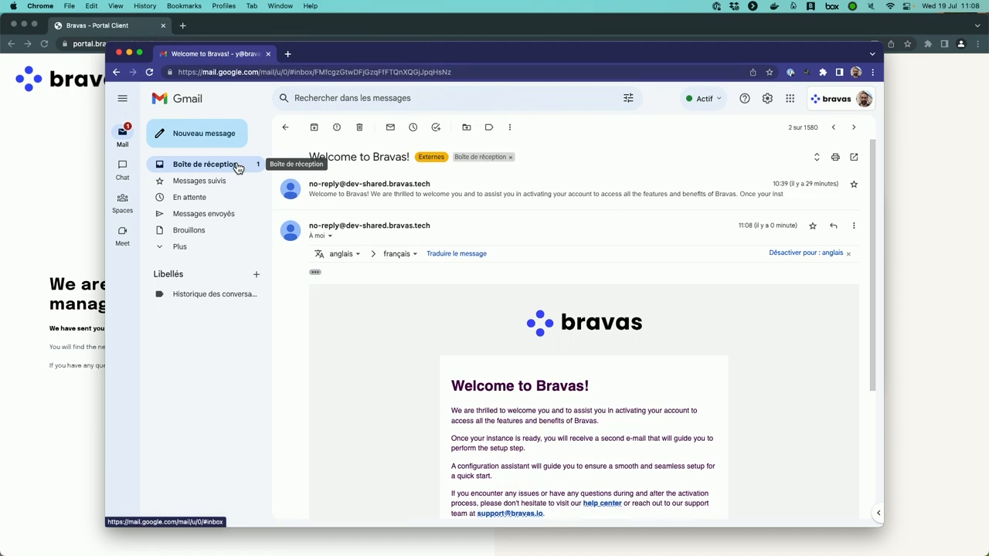
{"action": "left_click", "coordinate": [204, 164]}
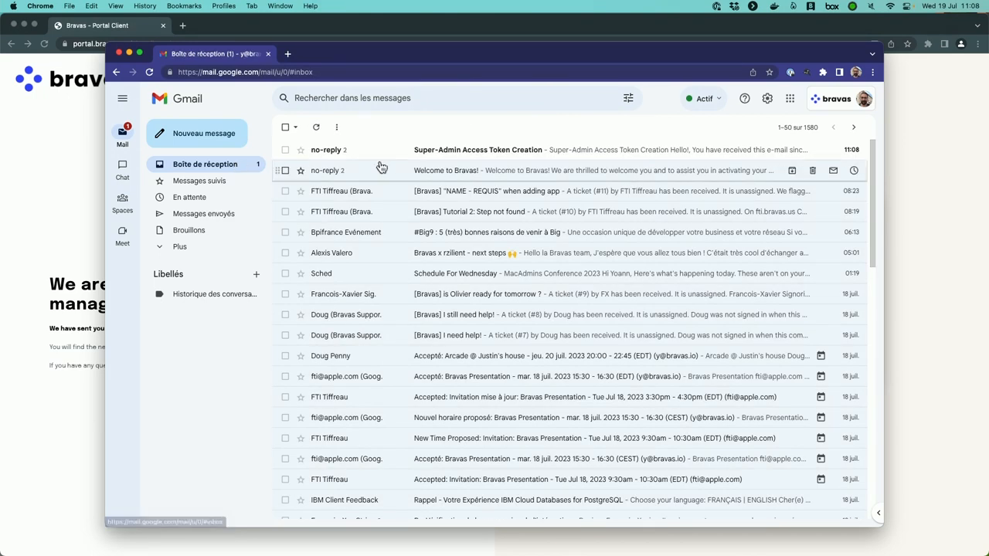
{"action": "mouse_move", "coordinate": [467, 150]}
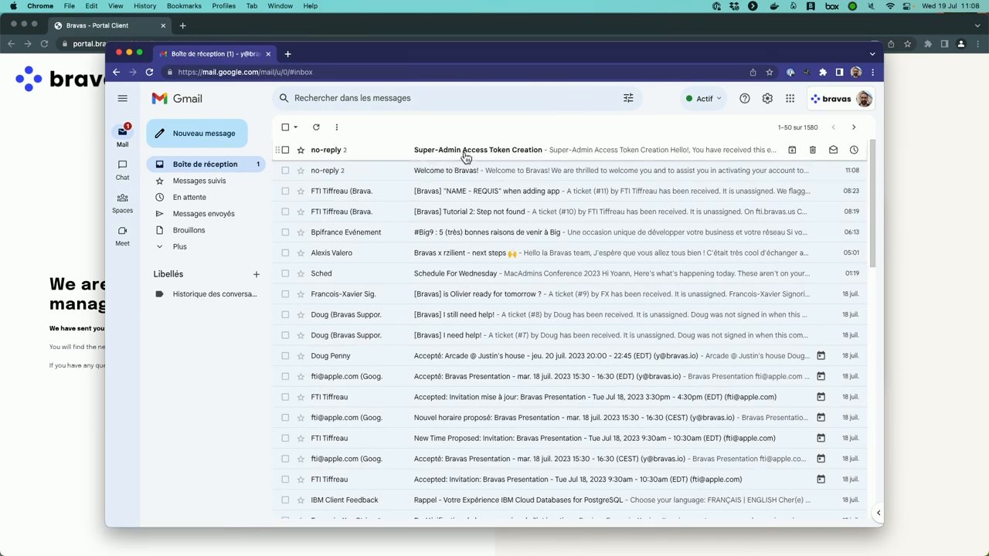
Step: Reveal the activation code in the Super-Admin token email and paste its enroll-start link into the Bravas tab
{"action": "left_click", "coordinate": [477, 148]}
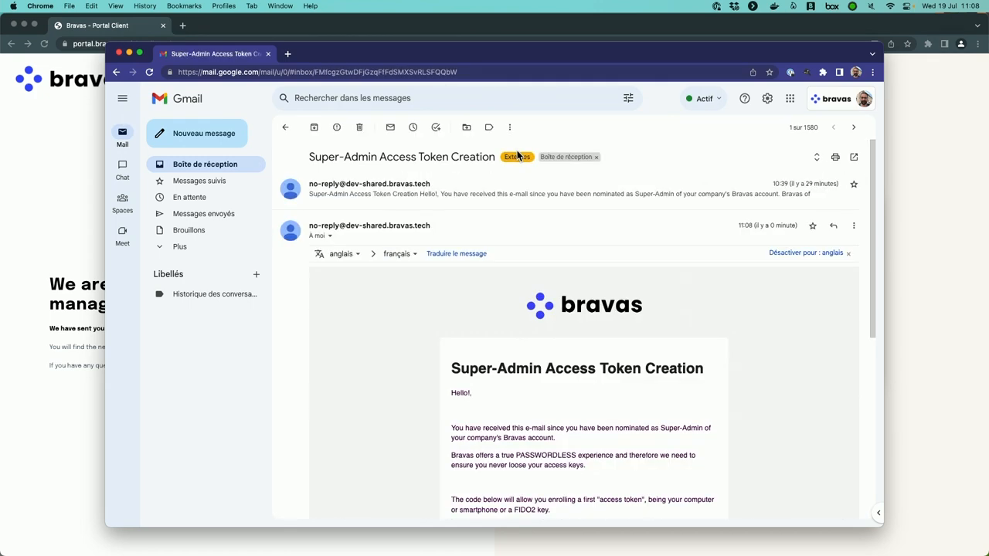
{"action": "mouse_move", "coordinate": [546, 272]}
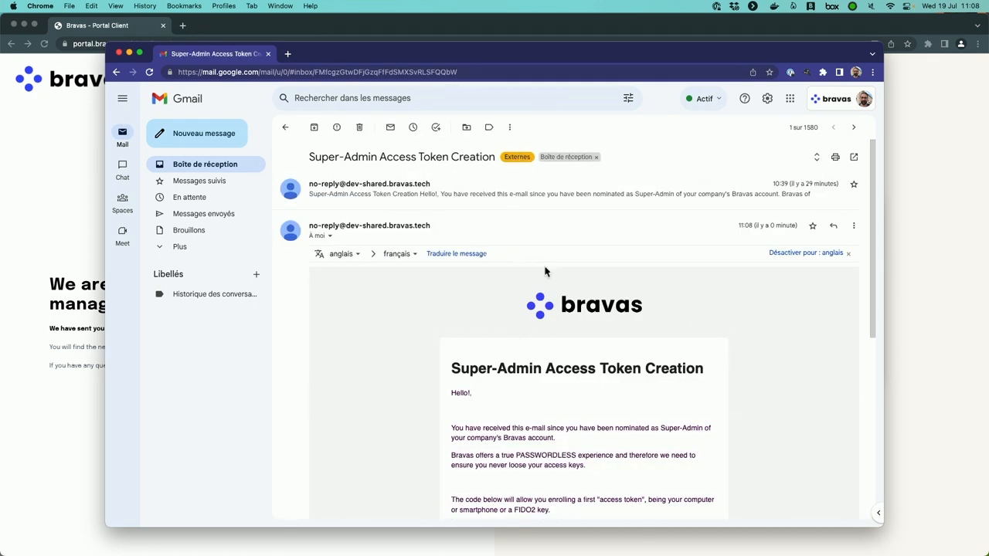
{"action": "scroll", "scroll_direction": "down", "scroll_amount": 3}
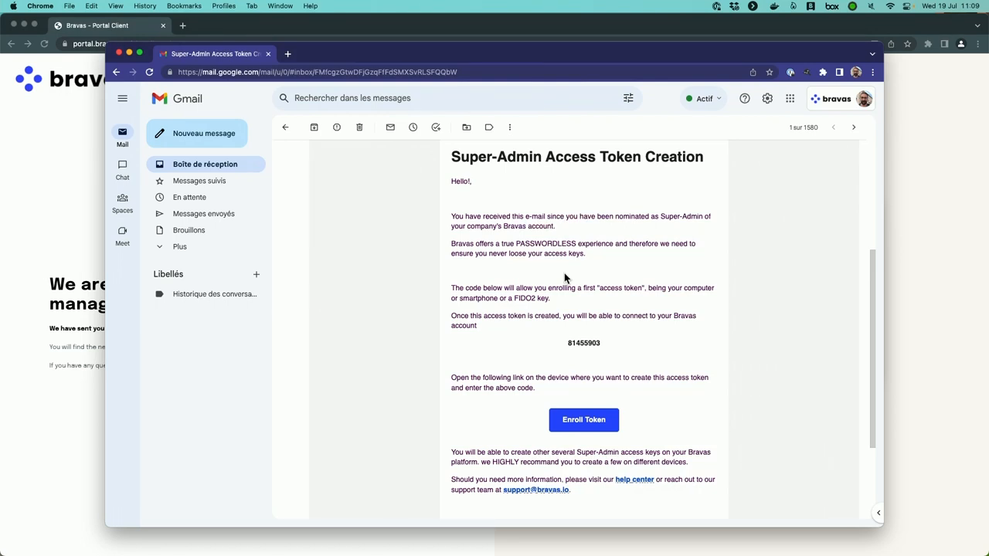
{"action": "right_click", "coordinate": [584, 421]}
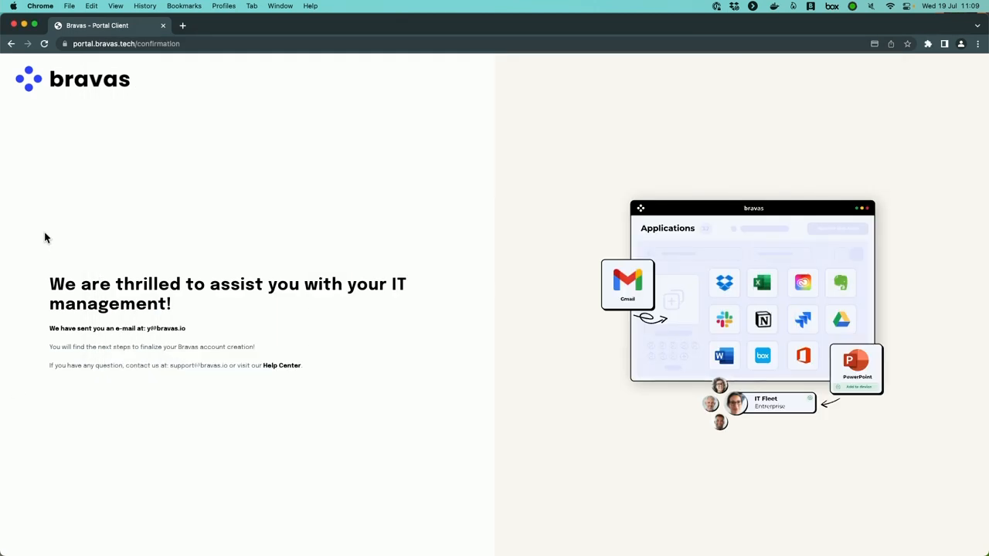
{"action": "type", "text": "https://psu23.demo.bravas.io/auth/webauthn/enroll-start"}
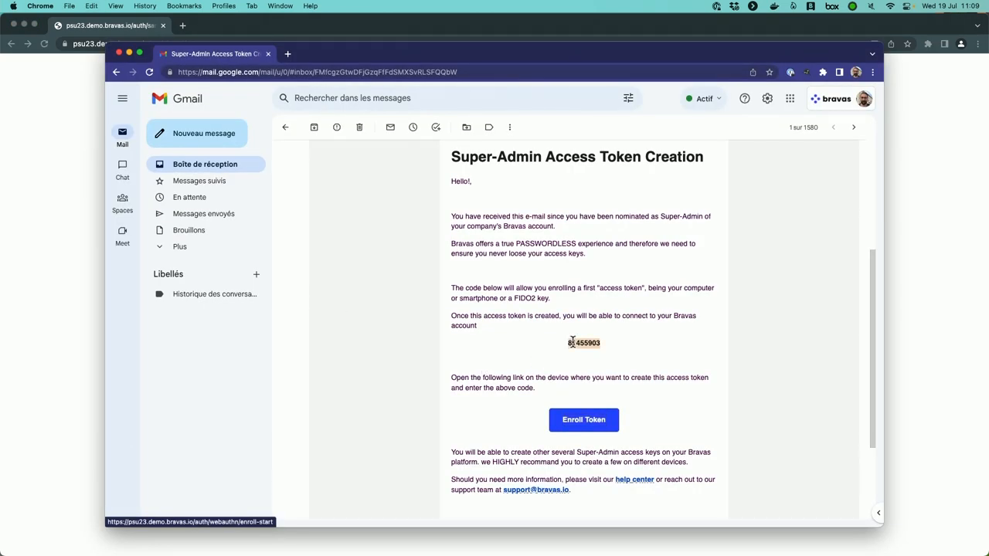
{"action": "left_click", "coordinate": [584, 421]}
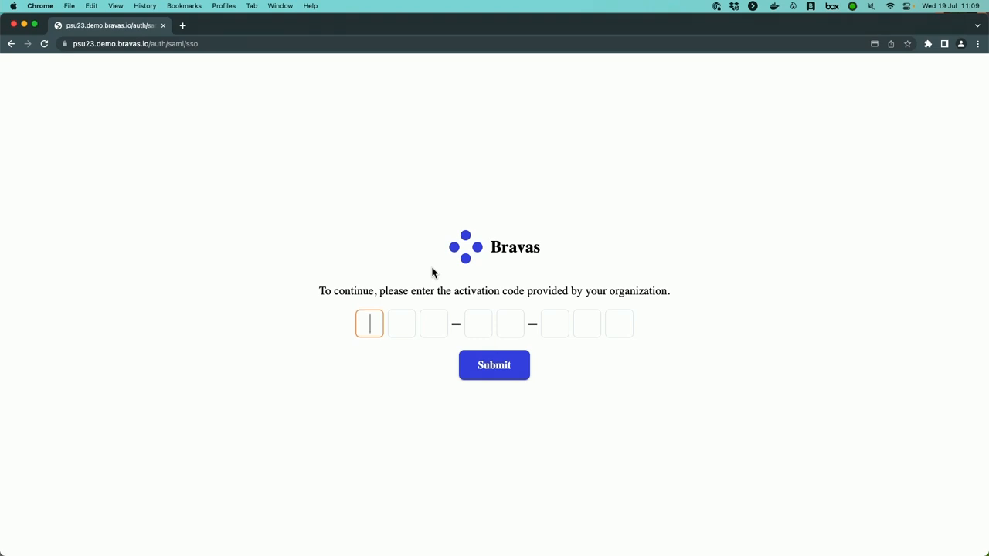
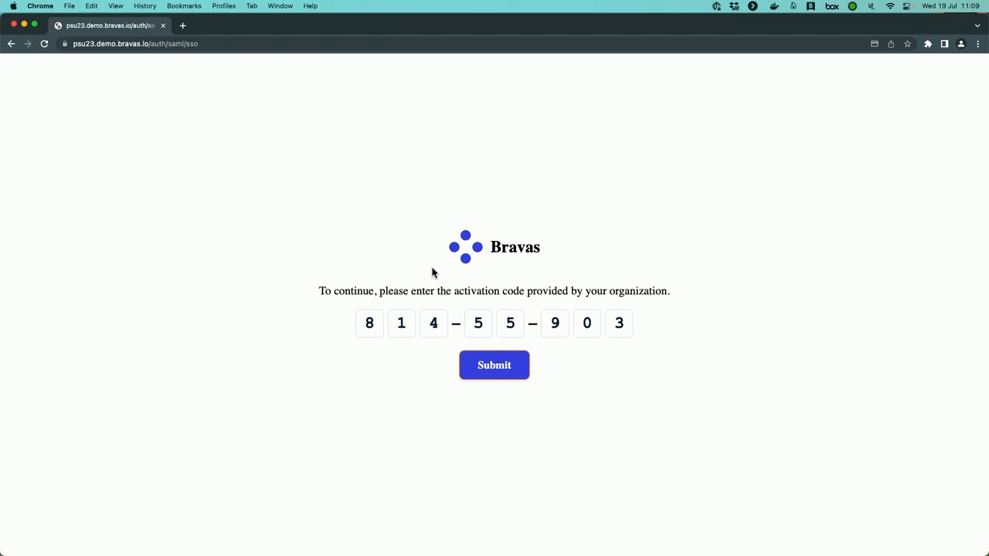
{"action": "left_click", "coordinate": [495, 364]}
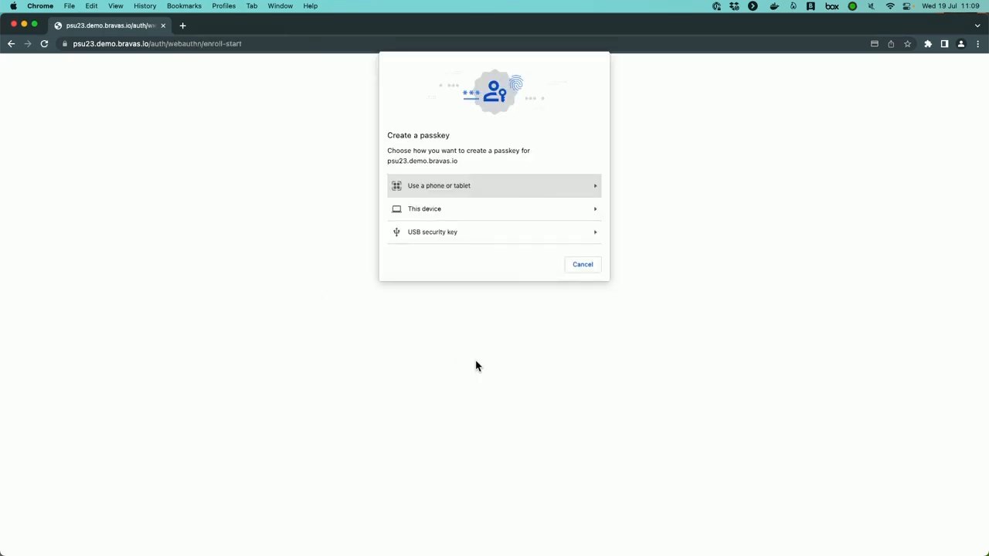
{"action": "mouse_move", "coordinate": [464, 217]}
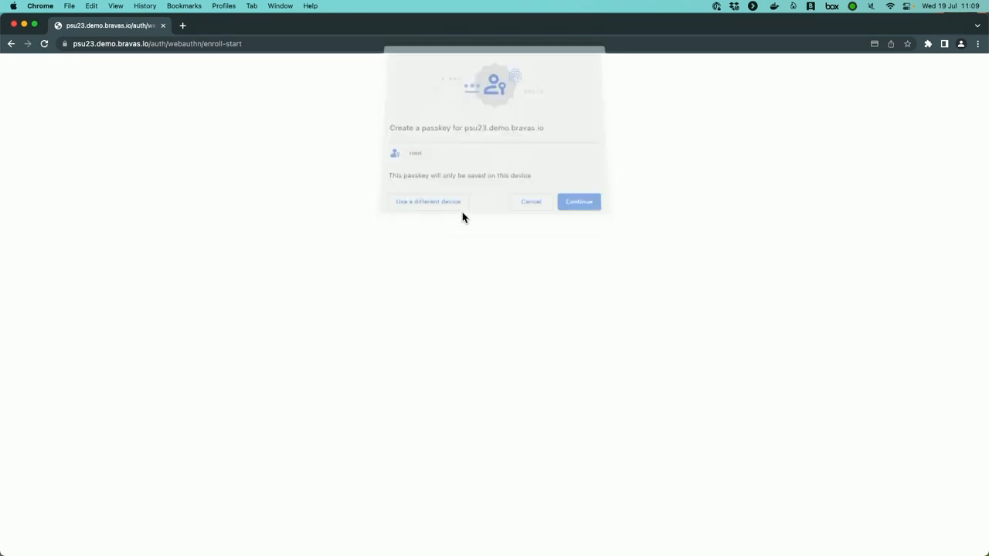
Step: Create the passkey on this device, confirm the certificate and sign in to the Bravas console
{"action": "left_click", "coordinate": [531, 201]}
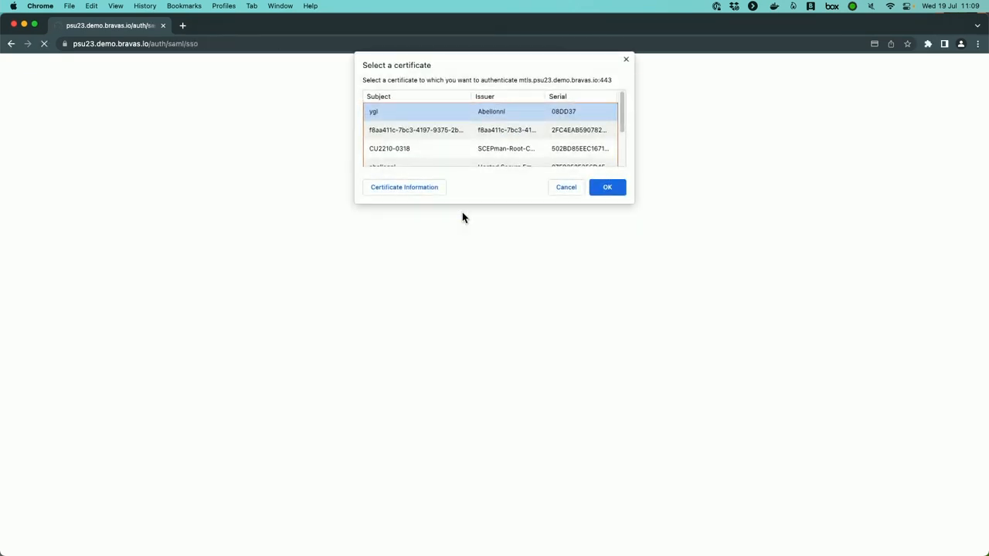
{"action": "left_click", "coordinate": [607, 187]}
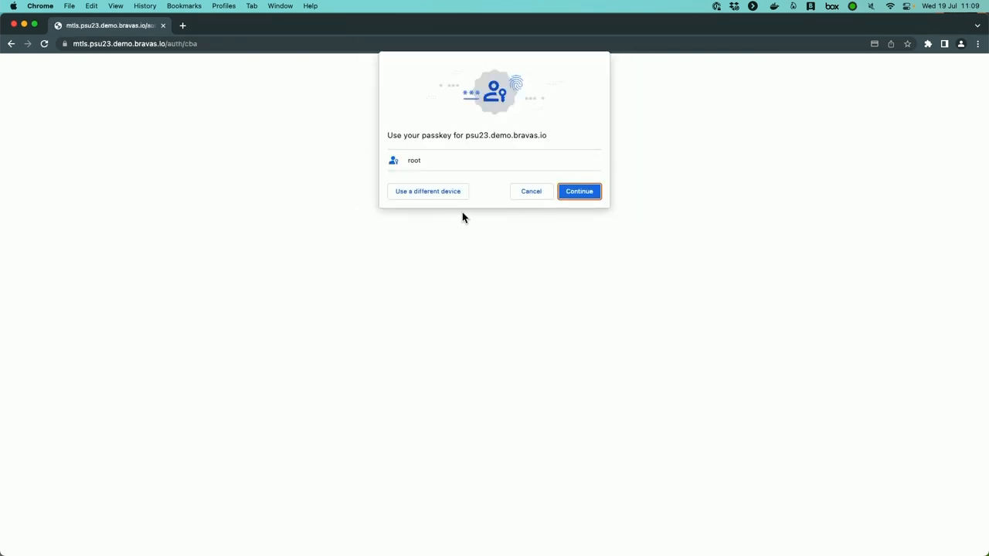
{"action": "left_click", "coordinate": [578, 192]}
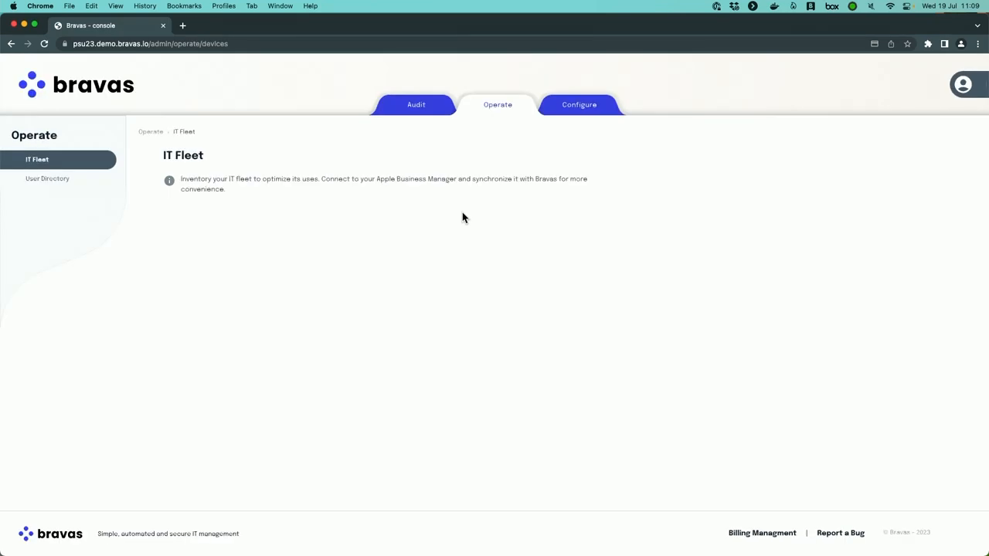
{"action": "left_click", "coordinate": [37, 160]}
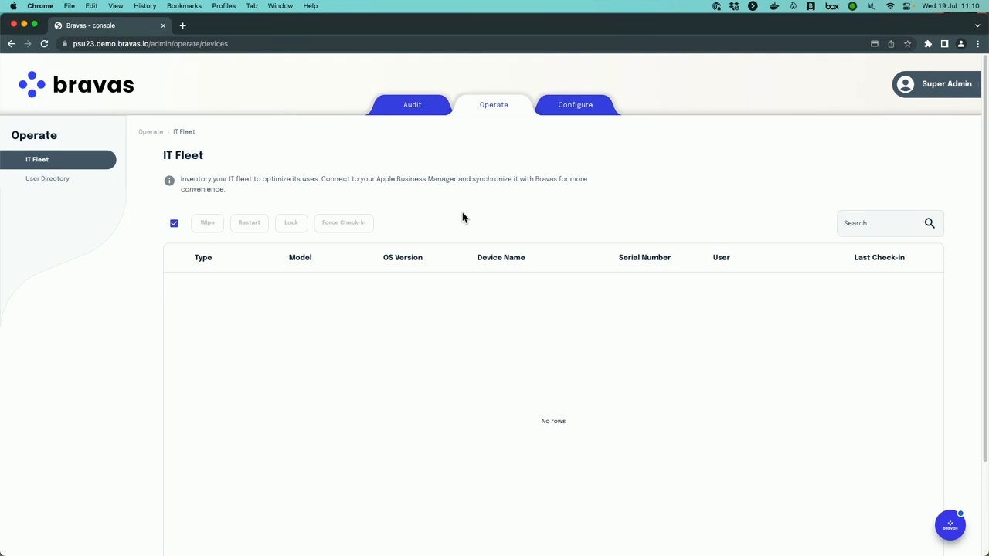
{"action": "mouse_move", "coordinate": [495, 105]}
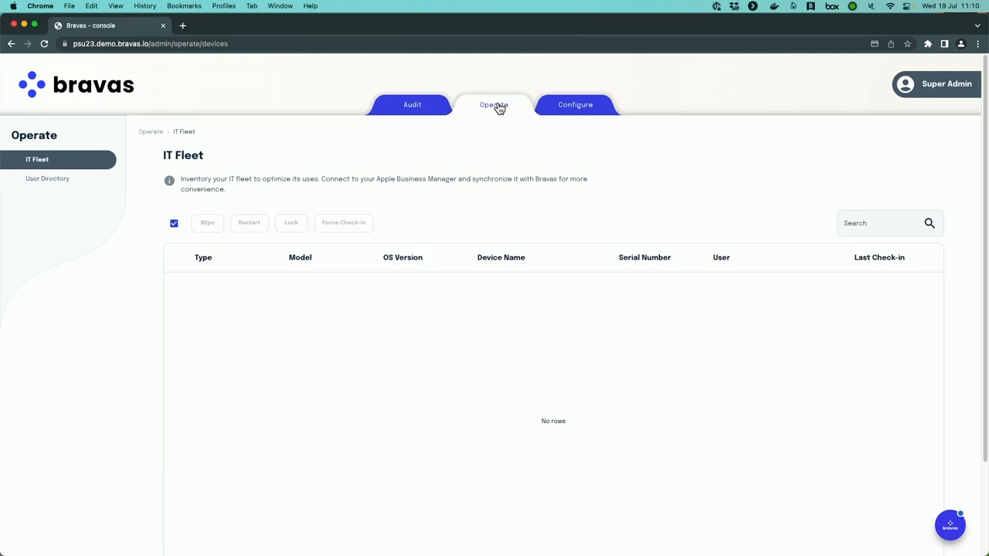
{"action": "mouse_move", "coordinate": [494, 124]}
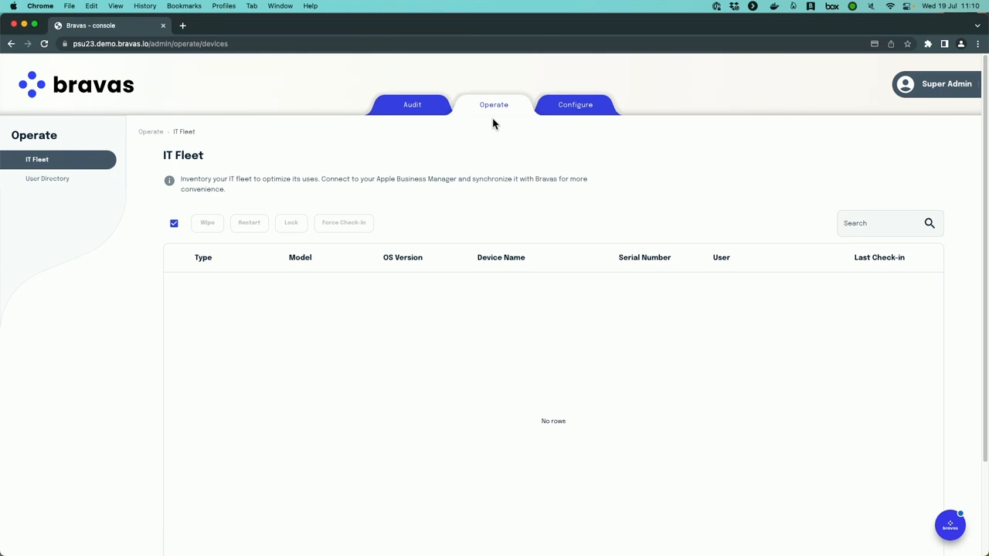
{"action": "mouse_move", "coordinate": [493, 84]}
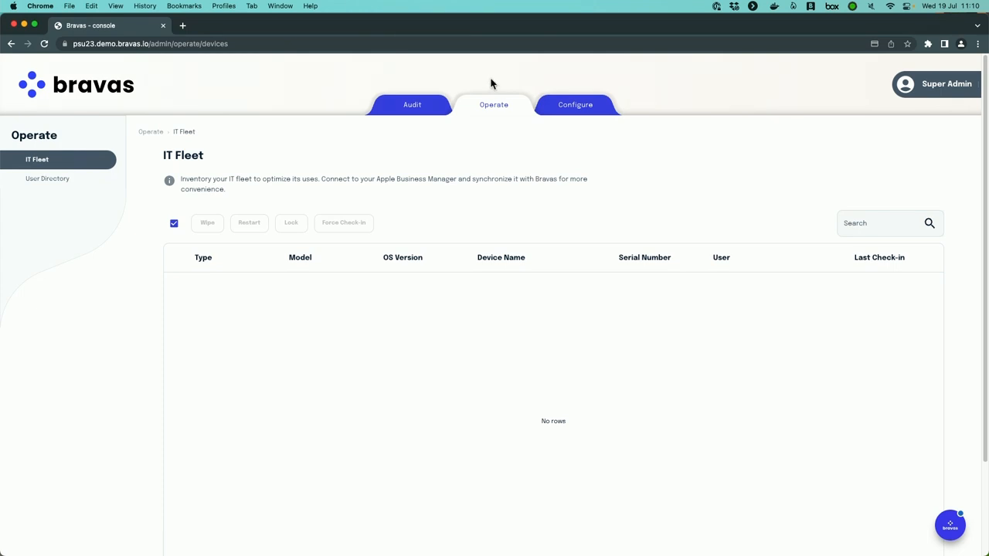